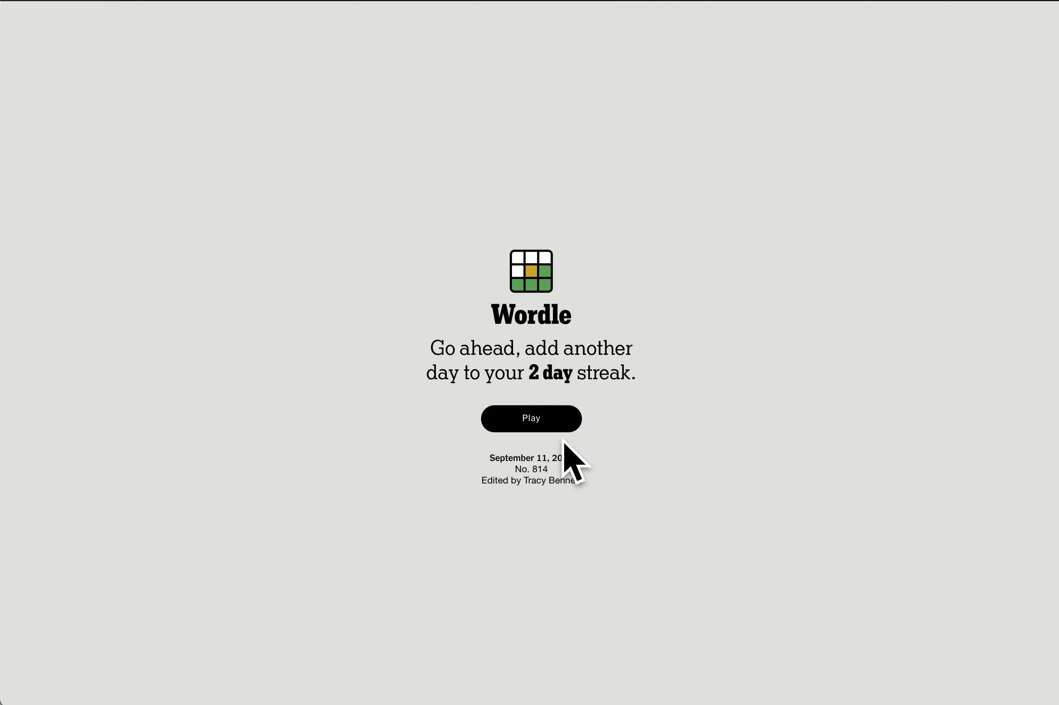
pyautogui.moveTo(540, 446)
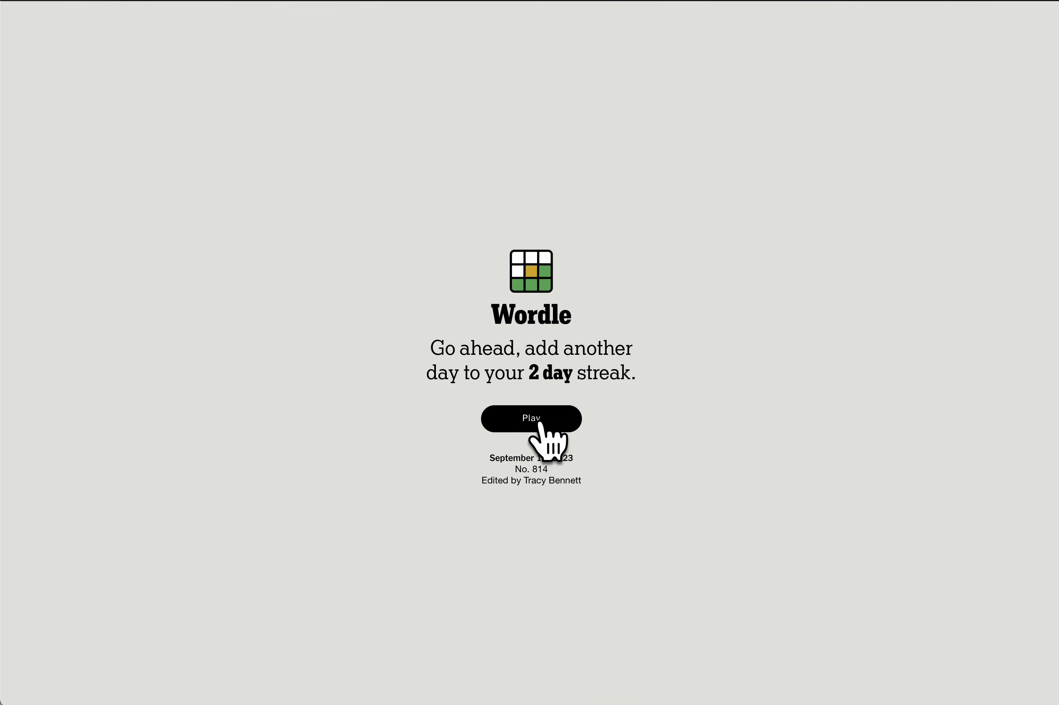
# Start today's puzzle so the empty six-row grid and keyboard appear
pyautogui.click(531, 419)
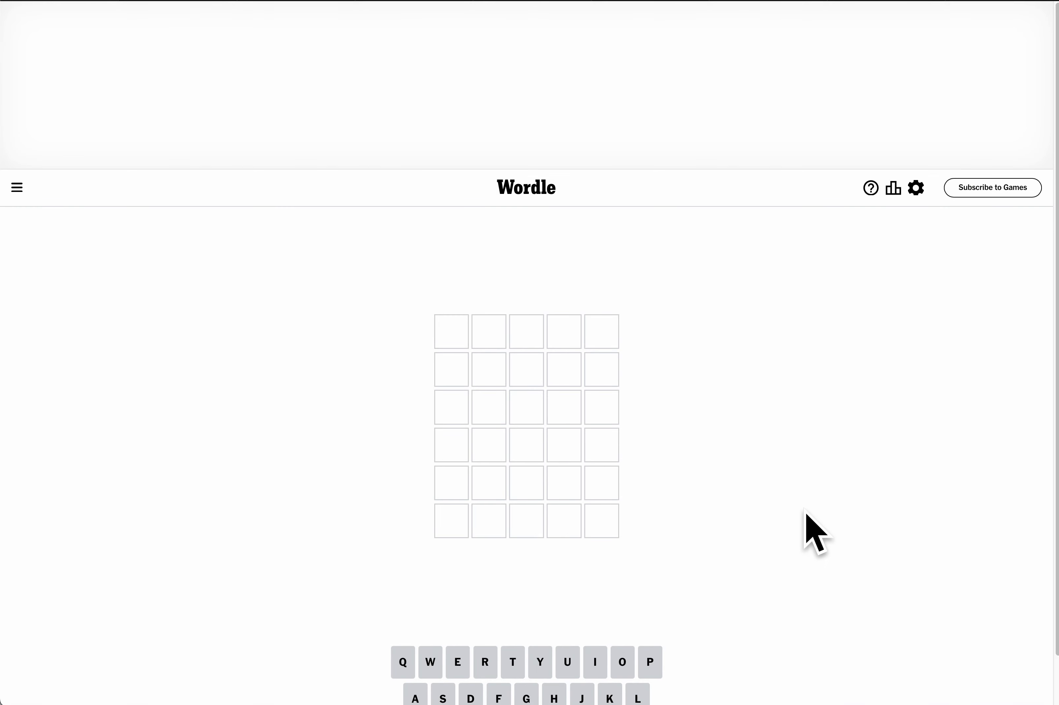
pyautogui.scroll(3)
pyautogui.write('TOWER')
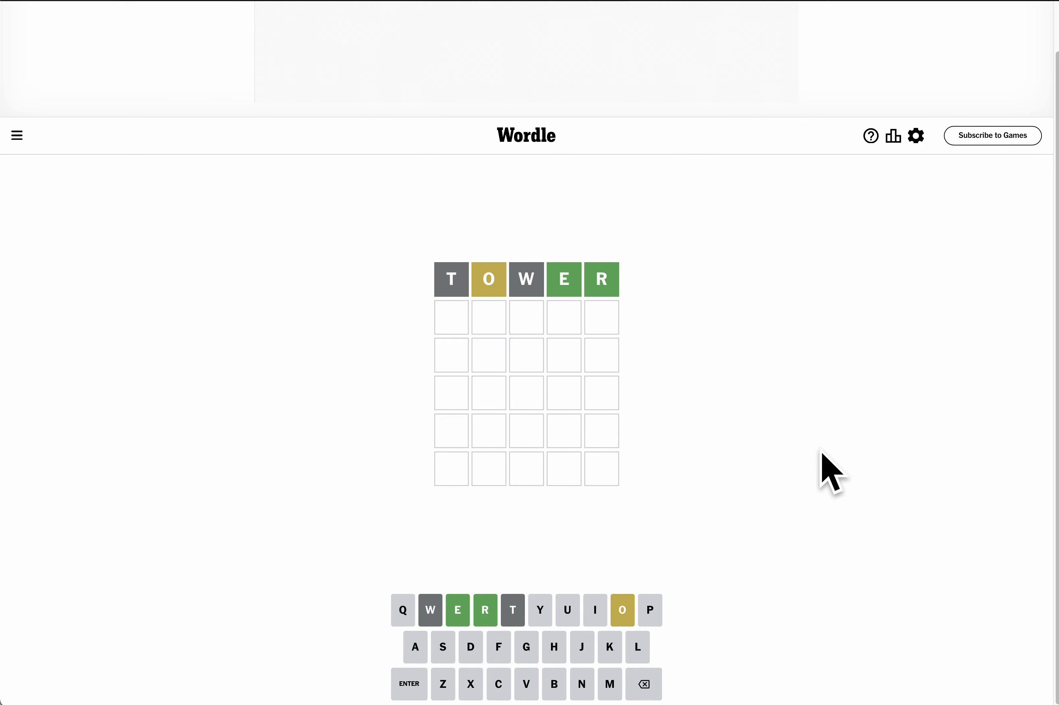
pyautogui.moveTo(865, 405)
pyautogui.write('OFFER')
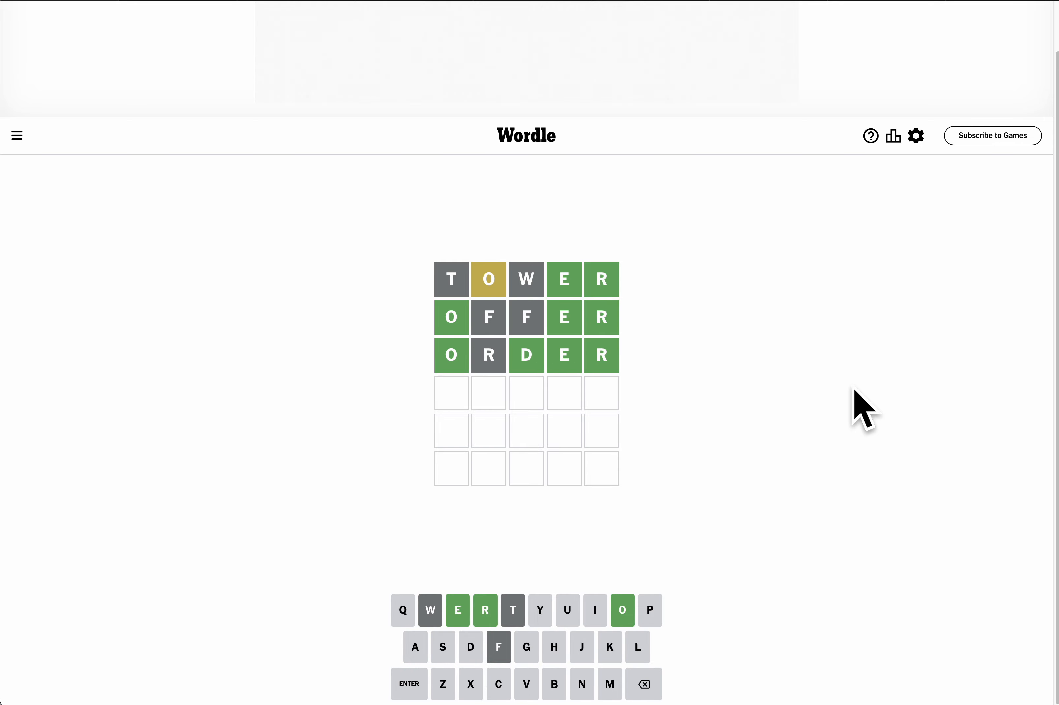
# Submit the guess ORDER after OFFER, keeping O, E and R green
pyautogui.click(470, 647)
pyautogui.write('OLDER')
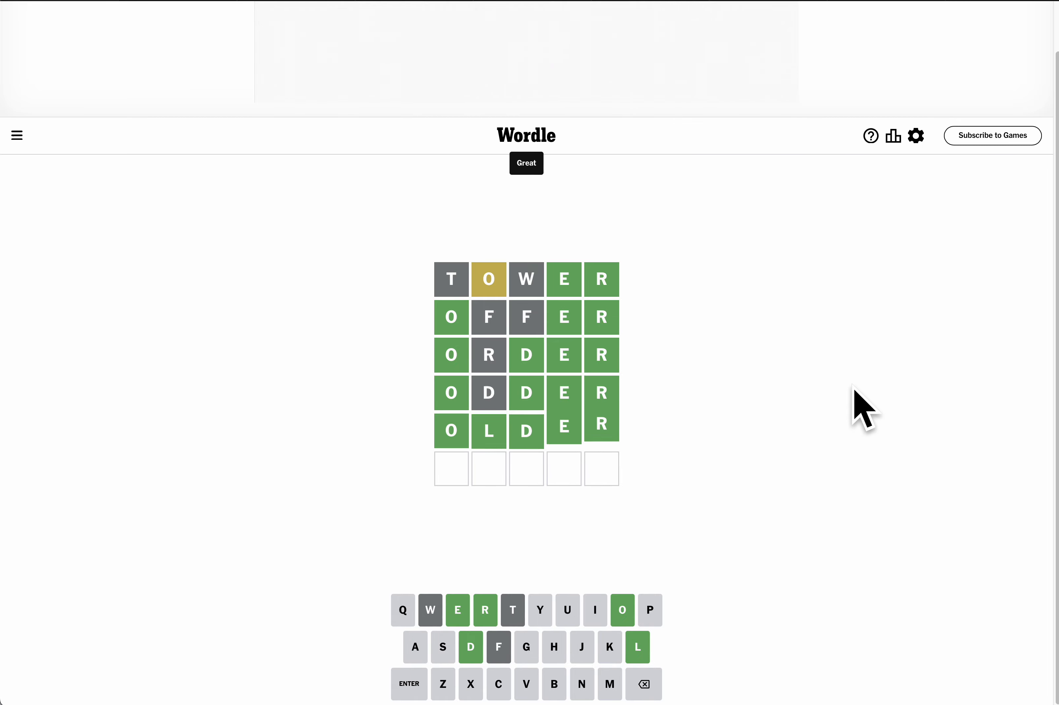
# Dismiss the overlay to view the statistics summary: 145 played, 94% wins, streak 3
pyautogui.click(892, 135)
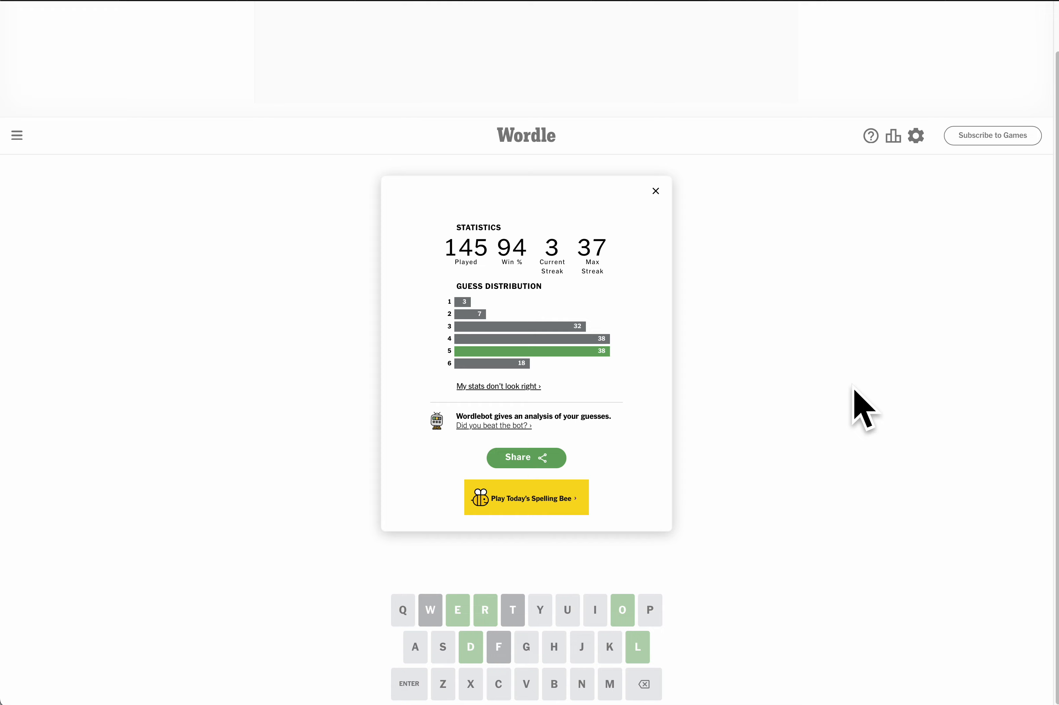
pyautogui.moveTo(654, 190)
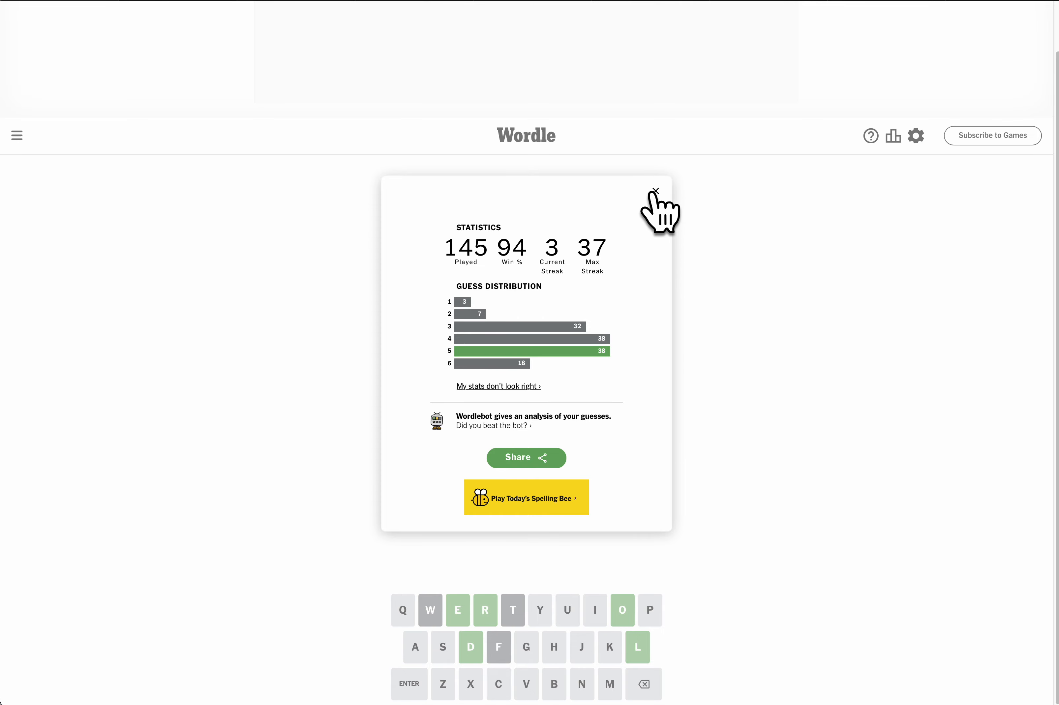